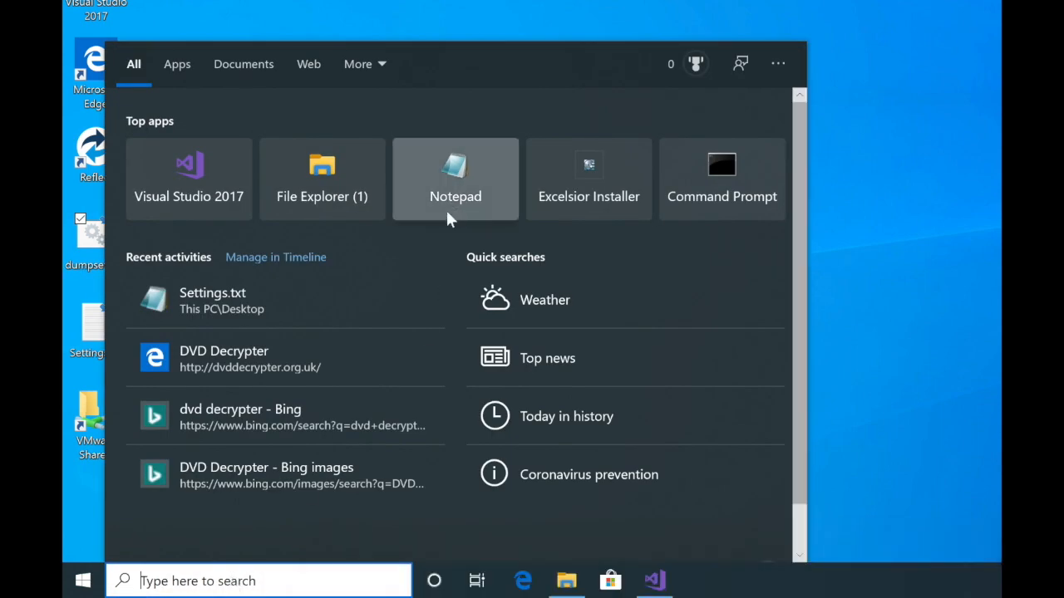
mouse_move(319, 582)
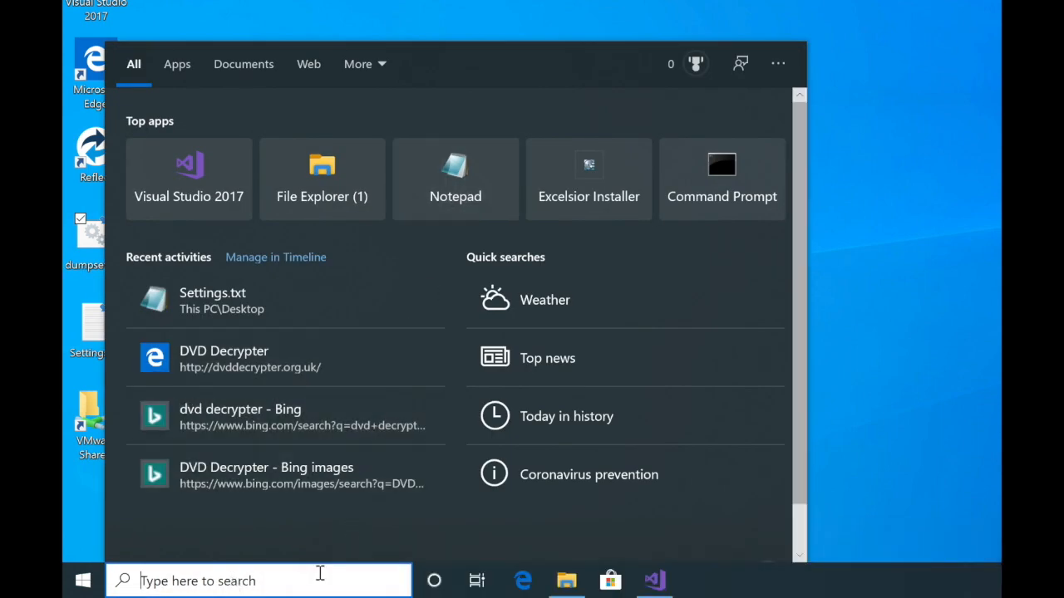
Search 'regedit' from the taskbar to launch Registry Editor
type("regedi")
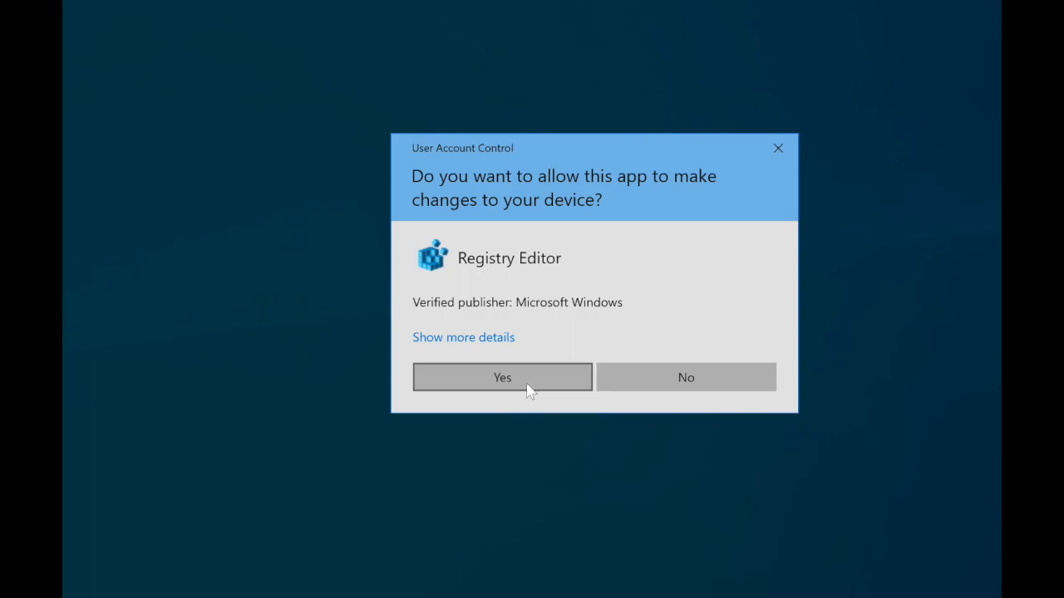
Allow the UAC prompt and select HKEY_CURRENT_USER\Software\Solocontutti in the tree
left_click(502, 376)
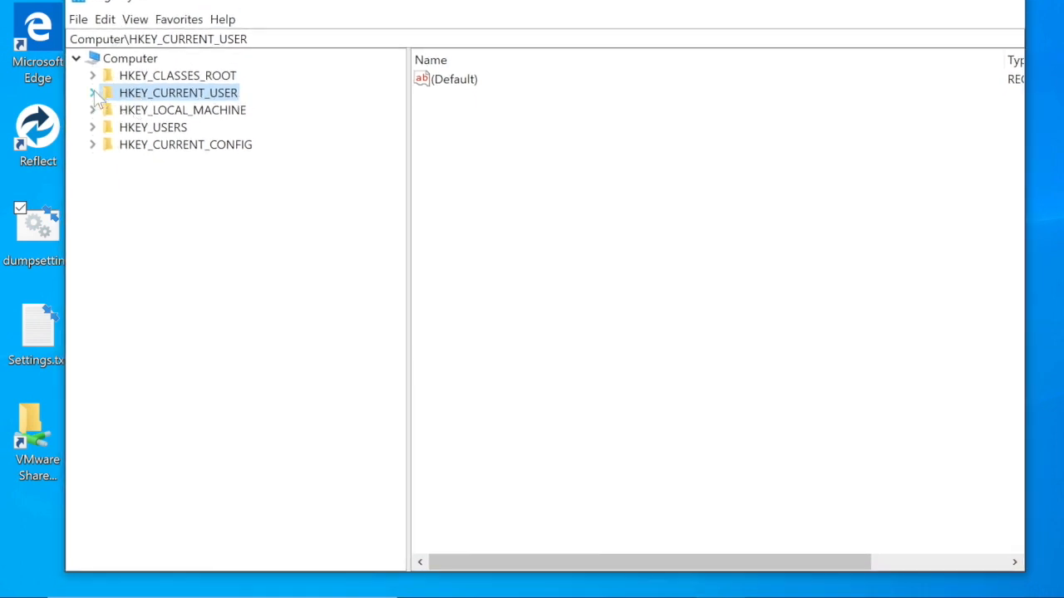
left_click(93, 93)
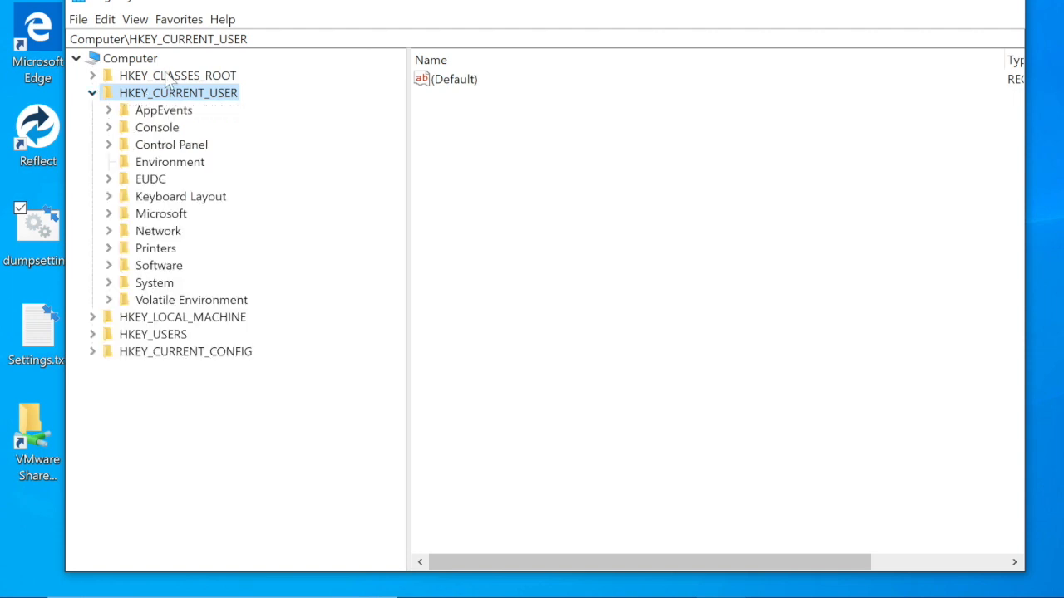
mouse_move(158, 299)
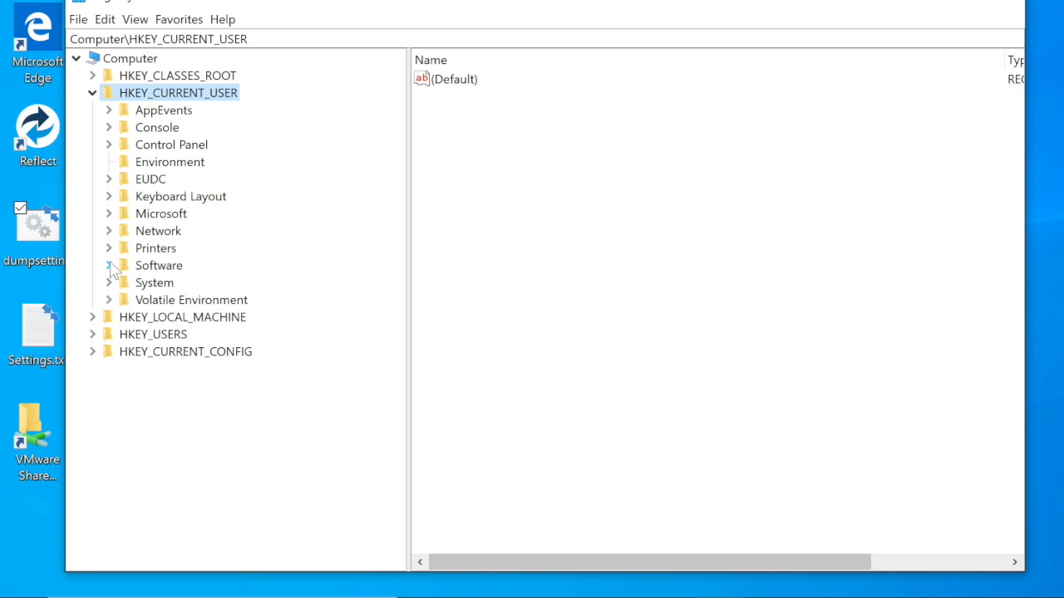
left_click(110, 266)
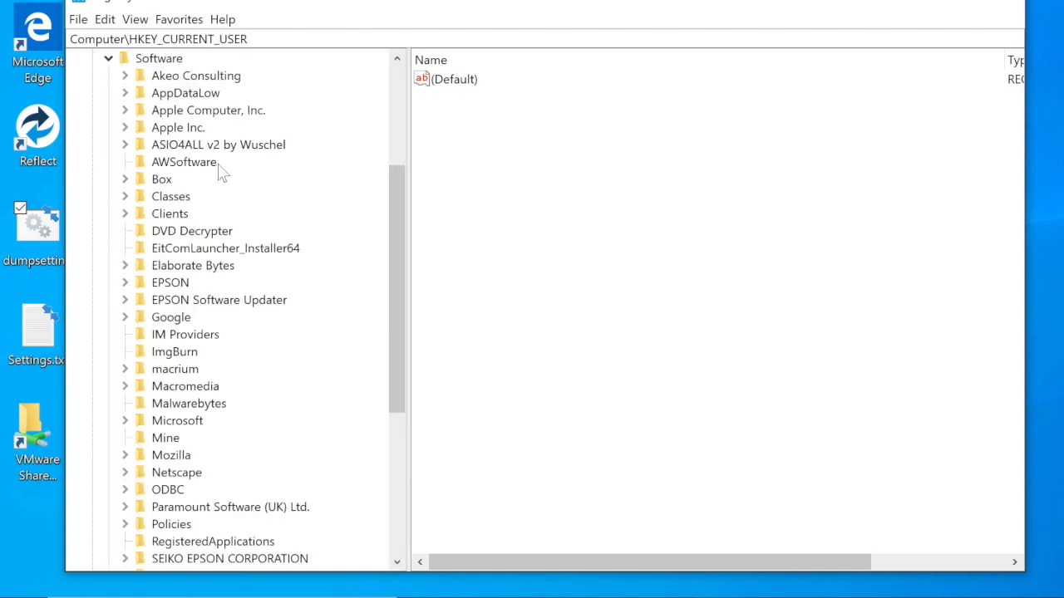
mouse_move(239, 432)
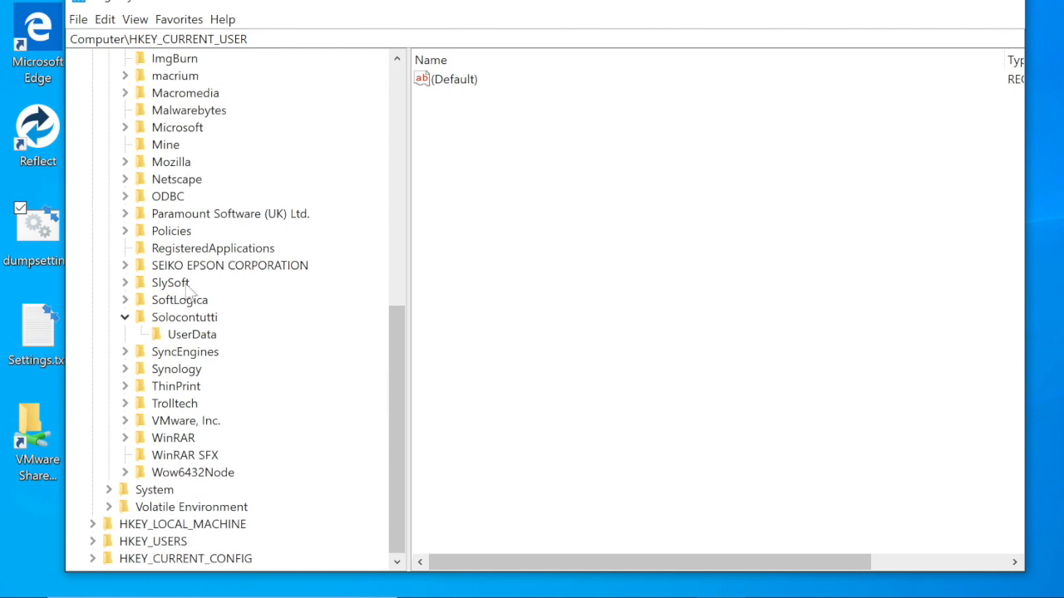
left_click(182, 316)
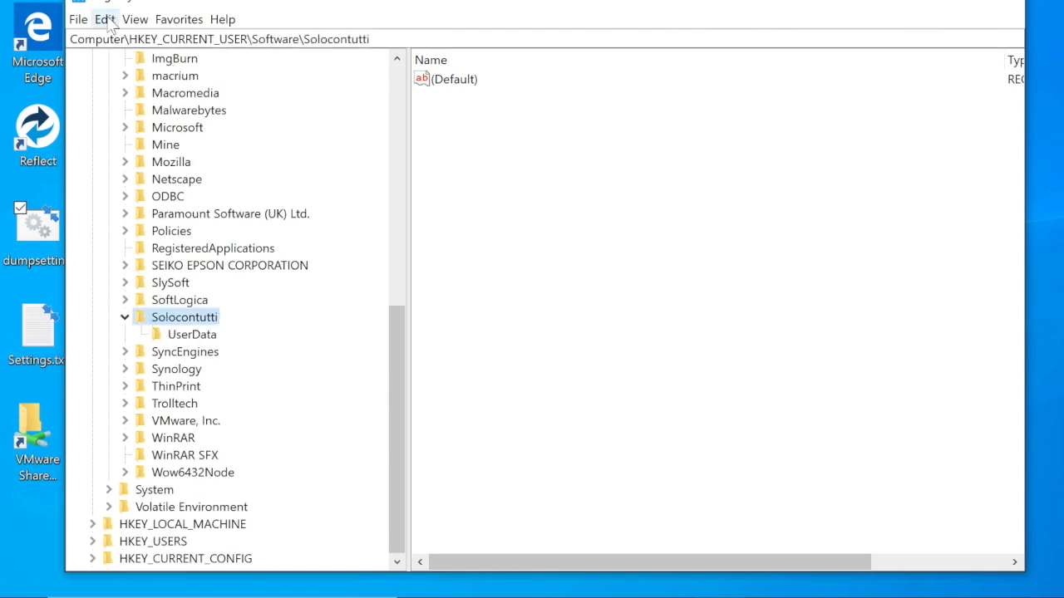
Delete the Solocontutti key with its subkeys via Edit > Delete and confirm
left_click(105, 20)
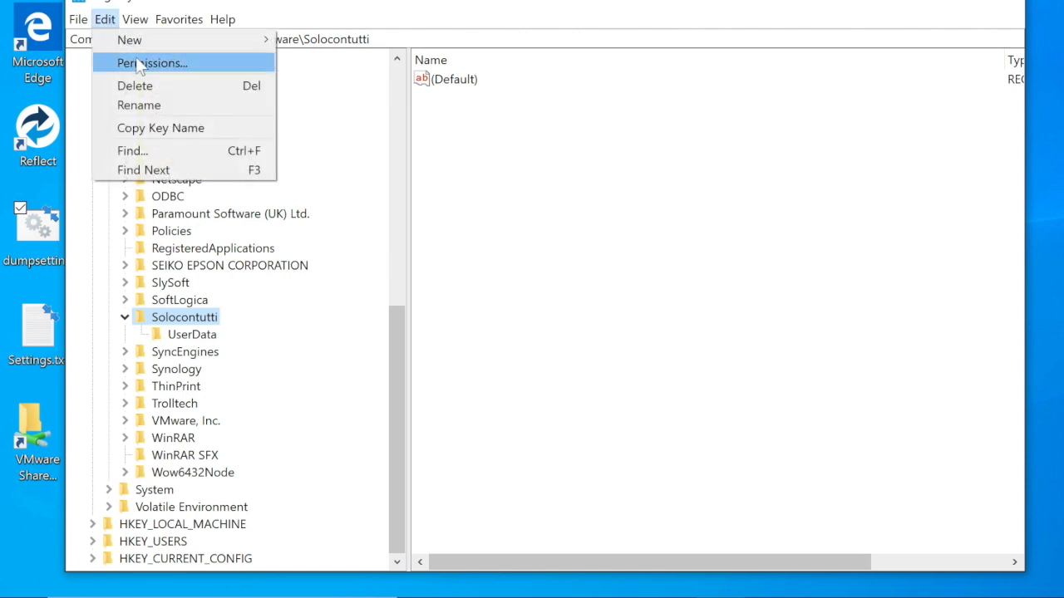
left_click(135, 86)
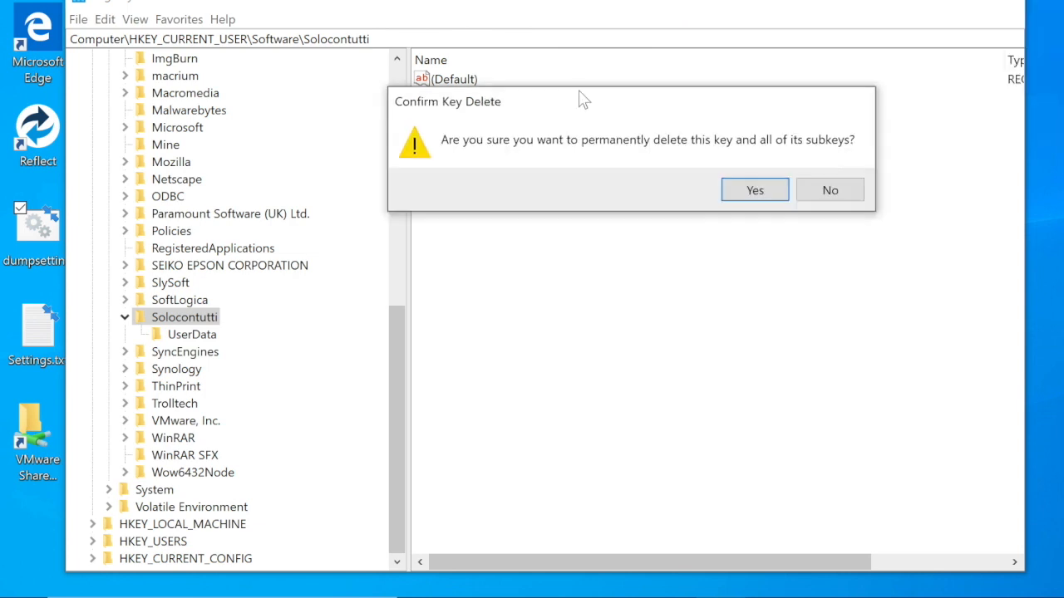
mouse_move(735, 319)
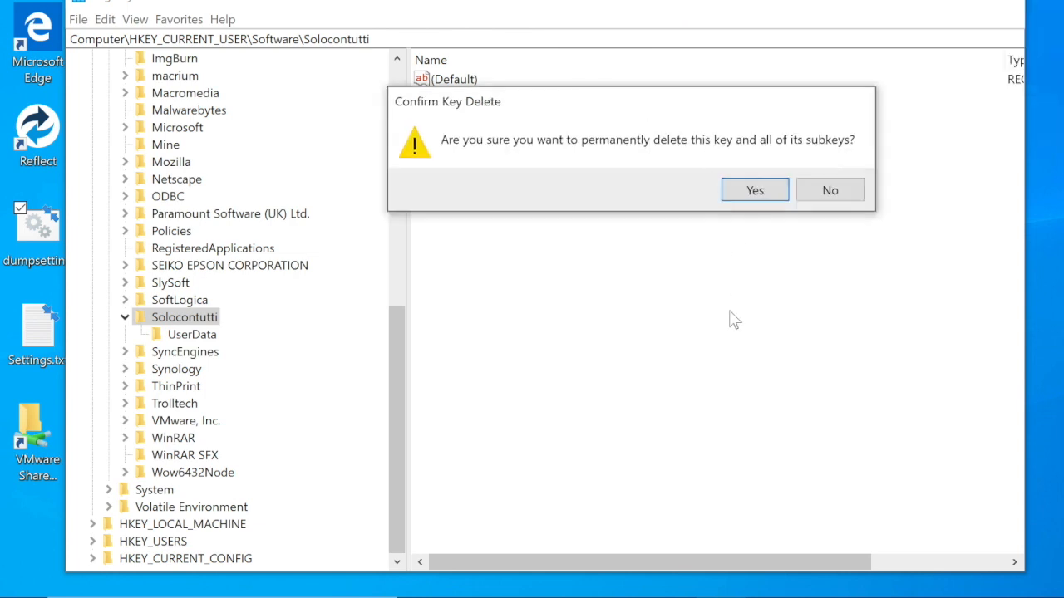
mouse_move(129, 341)
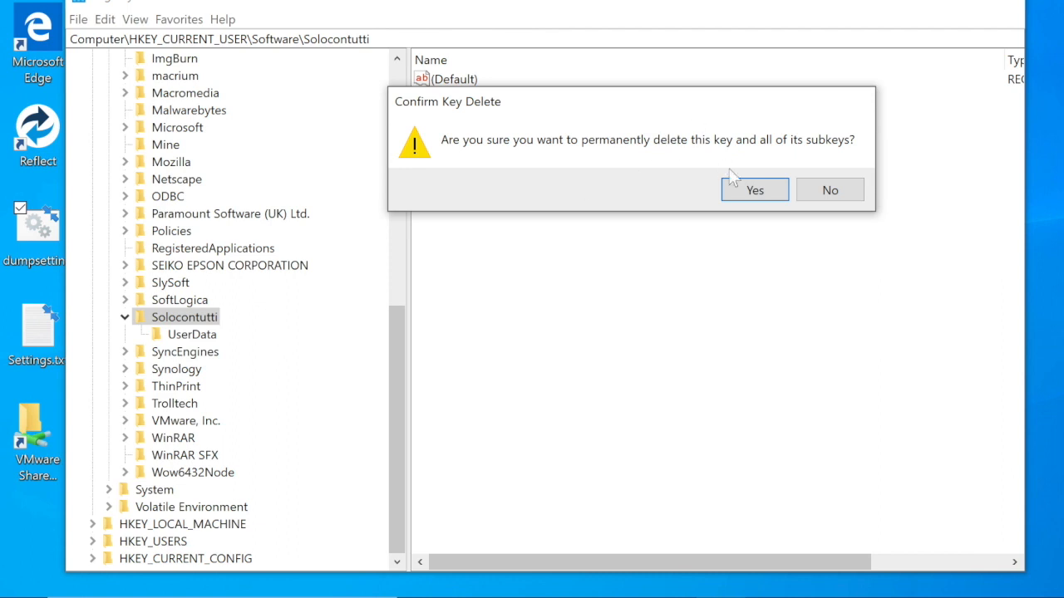
left_click(755, 189)
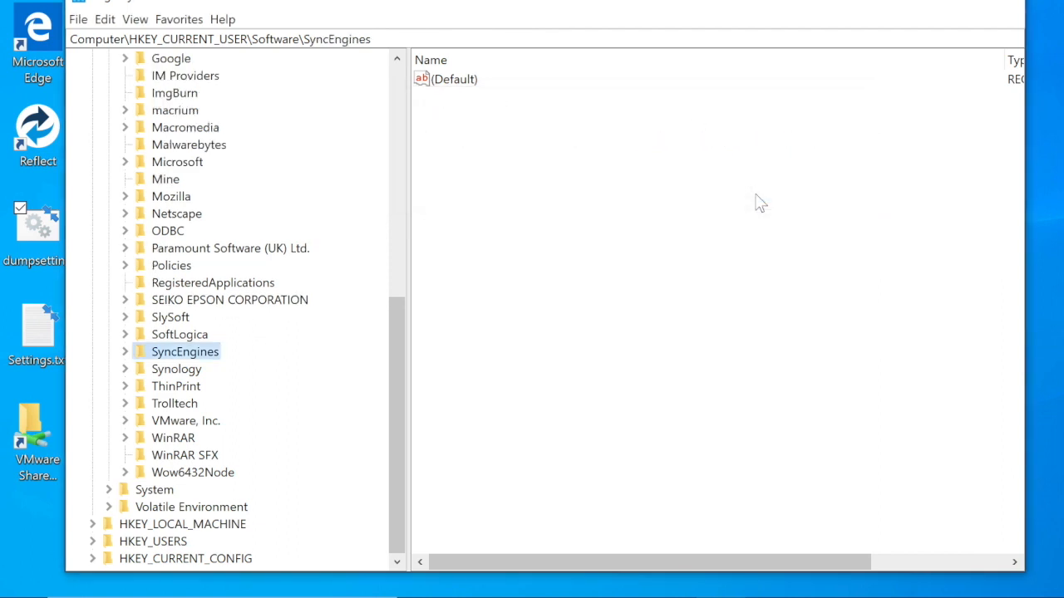